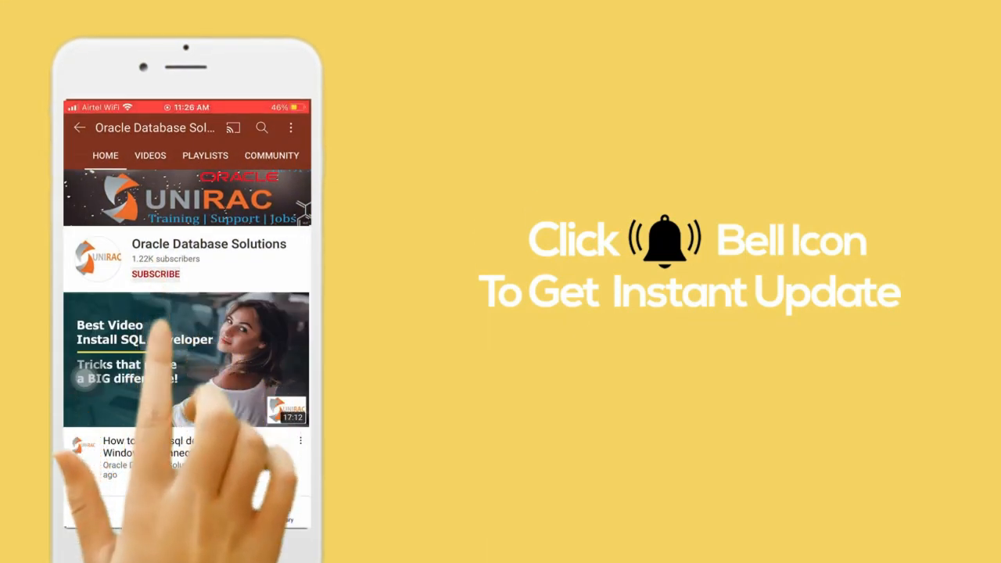
- Highlight the V$RMAN_BACKUP_JOB_DETAILS view name, the DB full input type and the failed/success status values
click(291, 245)
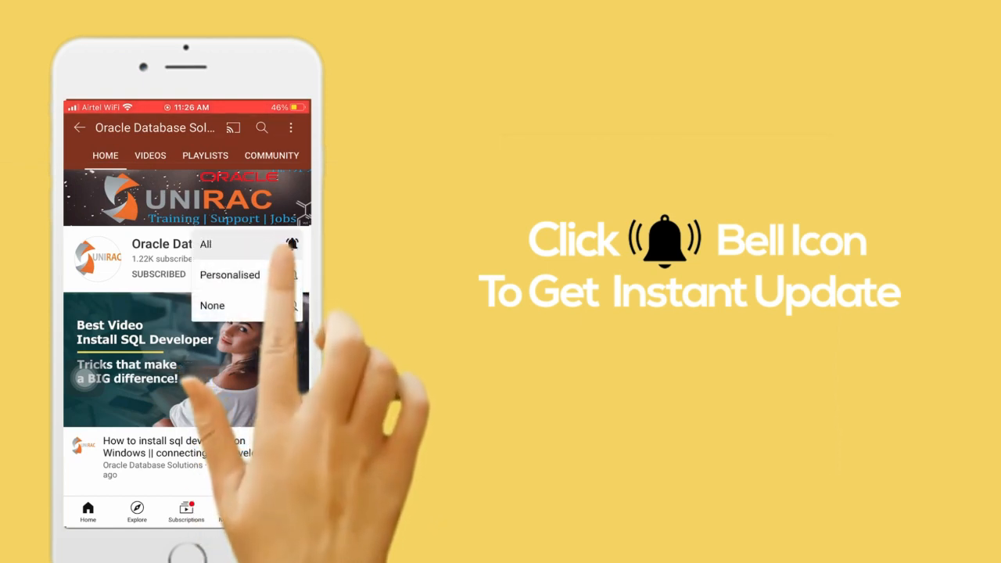
click(205, 244)
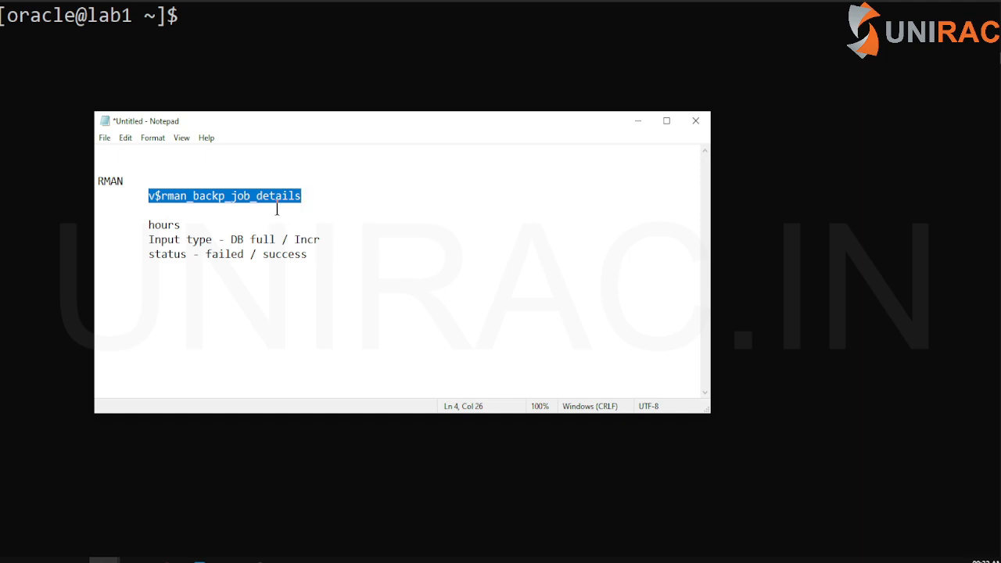
double_click(165, 225)
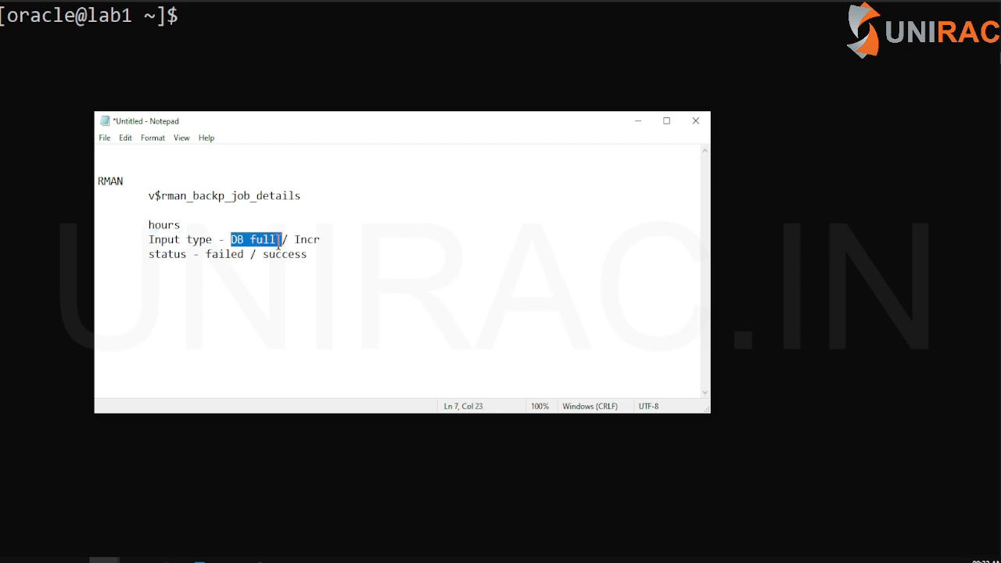
drag(280, 240, 320, 240)
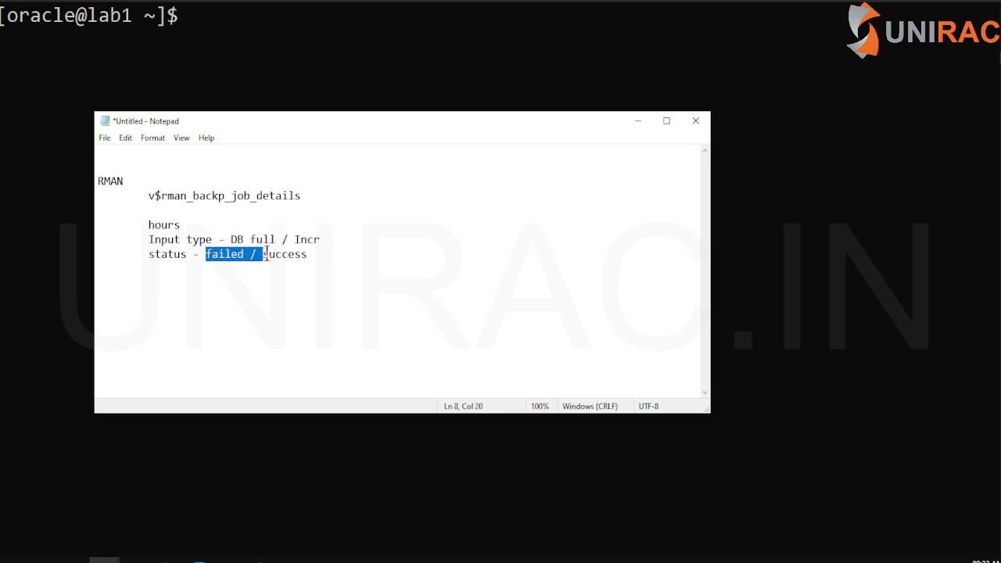
drag(256, 254, 306, 253)
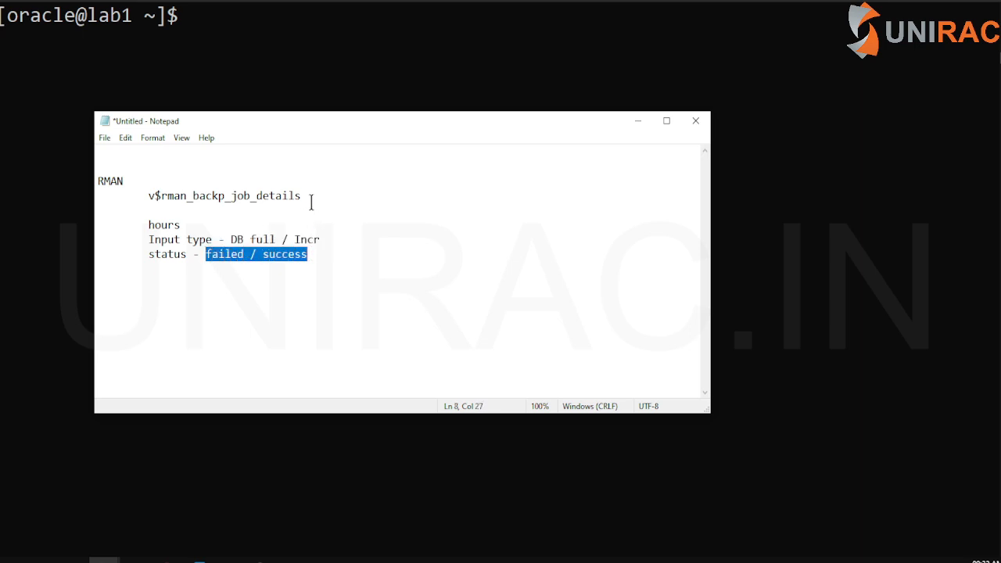
double_click(225, 196)
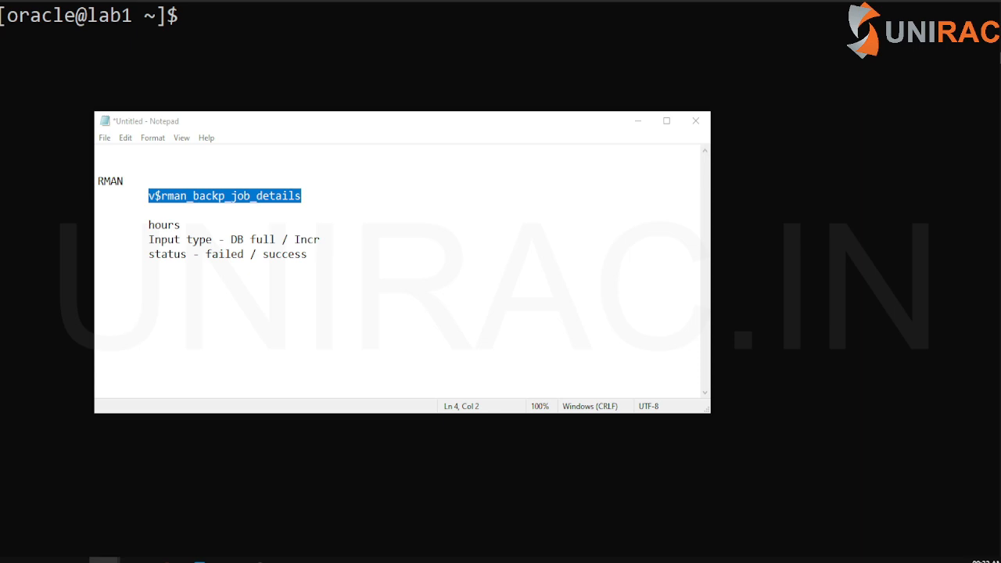
mouse_move(82, 238)
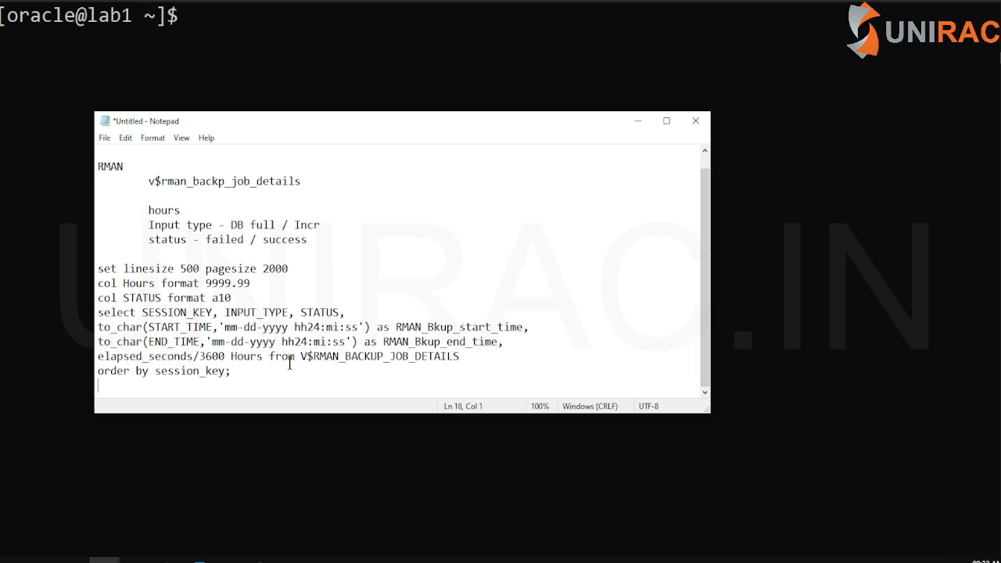
- Highlight the RMAN_Bkup_start_time alias and the elapsed-seconds-to-hours calculation, then mark the whole query block
double_click(378, 357)
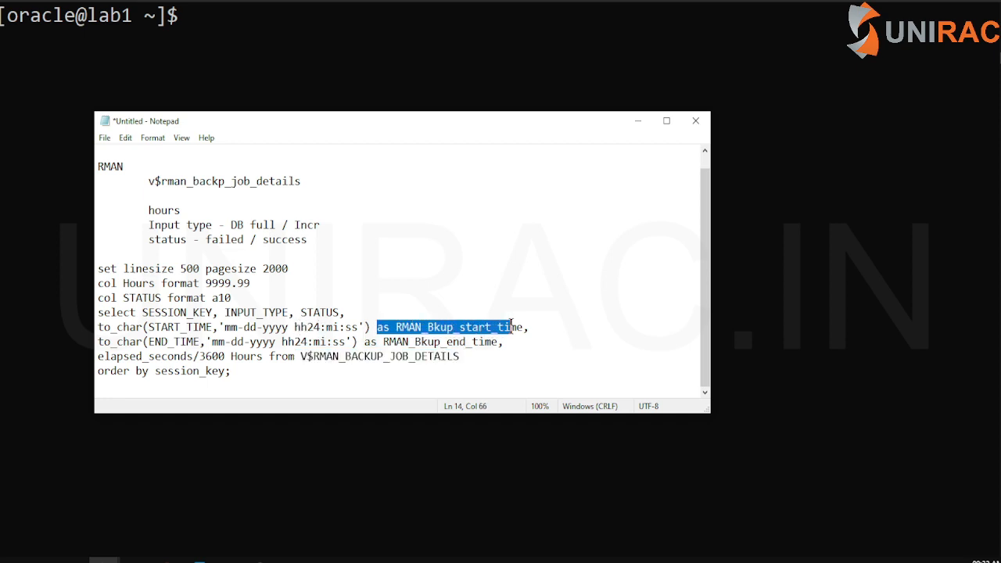
double_click(473, 341)
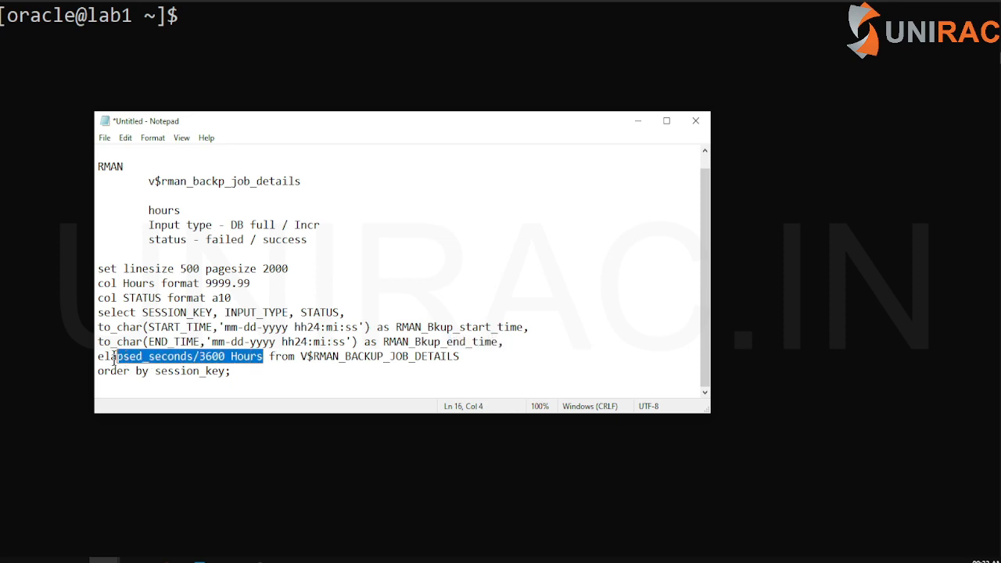
click(100, 356)
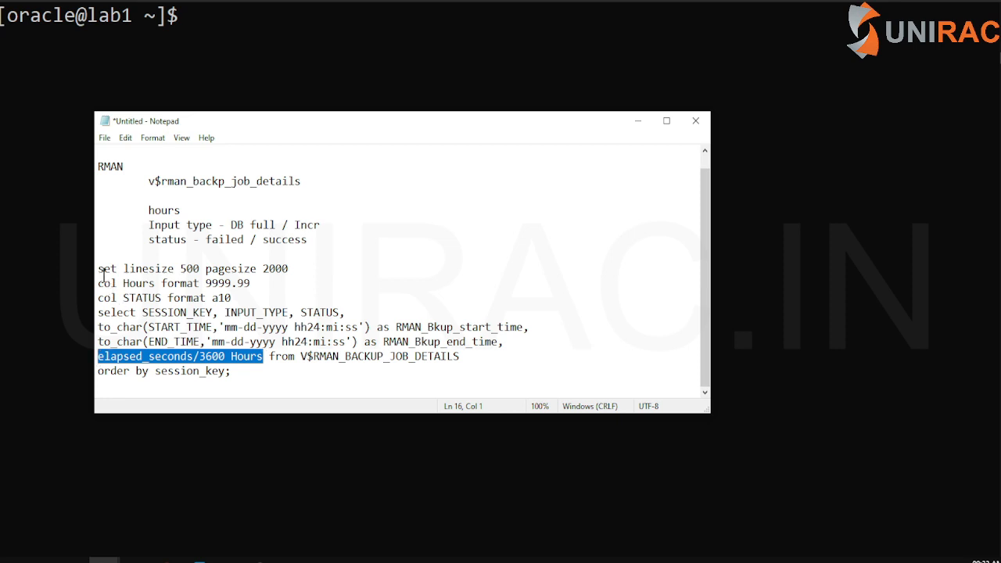
click(105, 269)
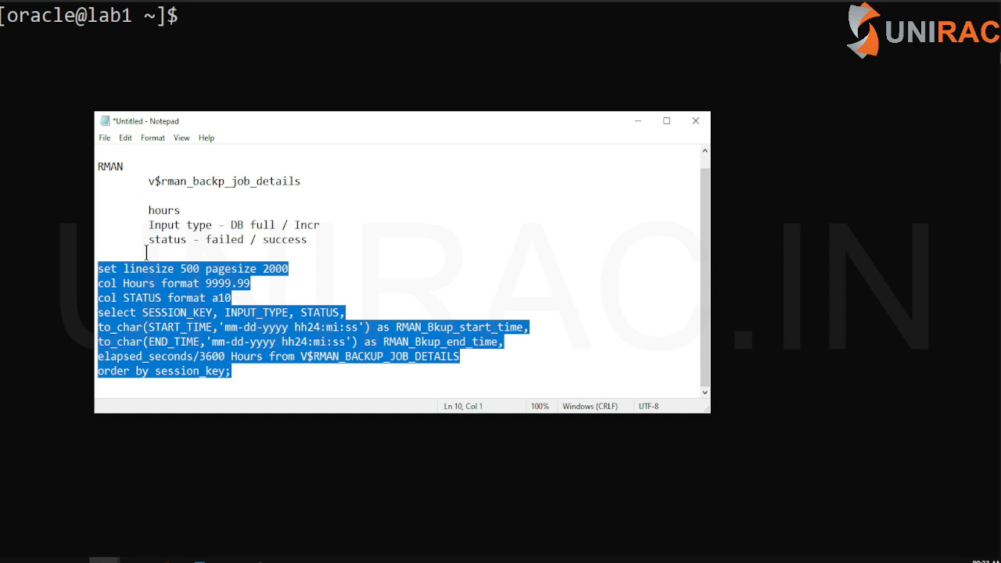
click(253, 371)
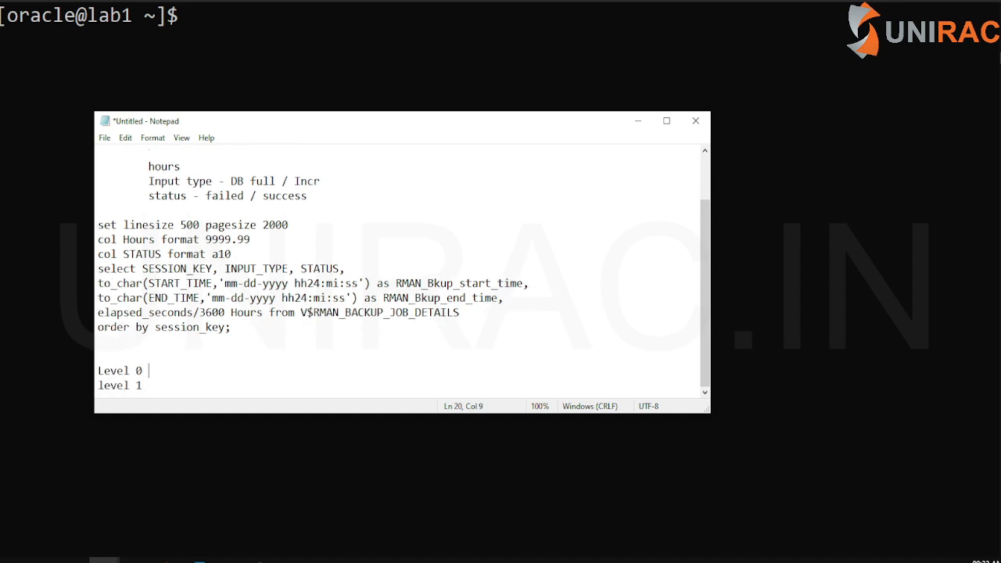
- Mark Level 0 as 'Full incre' and add the 'cummulative' note to the level 1 line
text(Full incre)
text(differe)
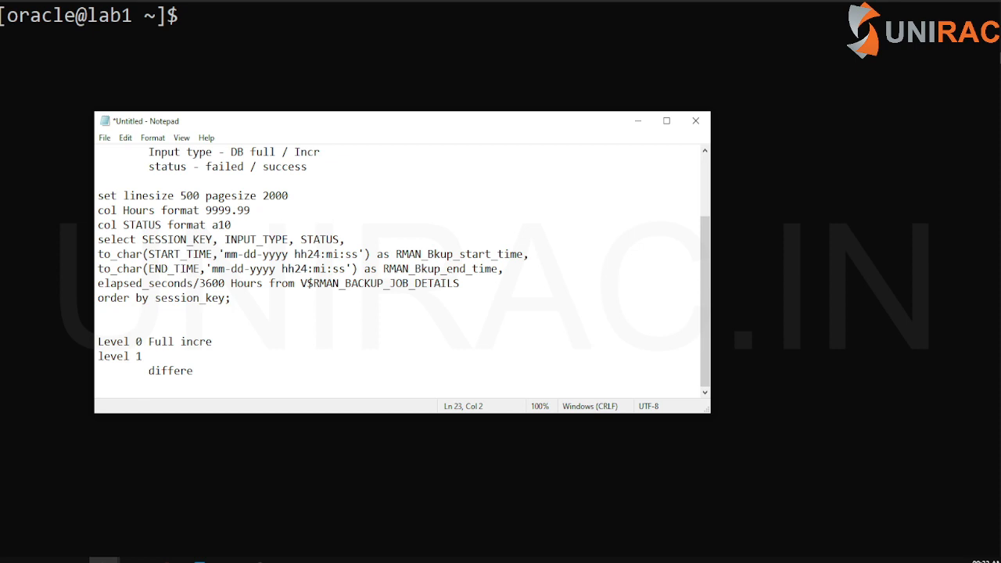
text(cummulab)
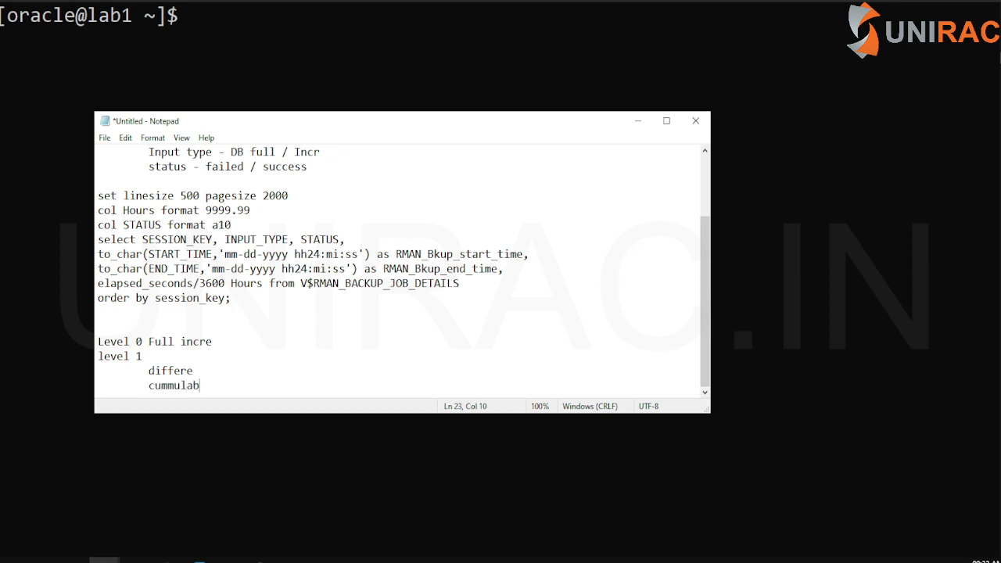
text(tive)
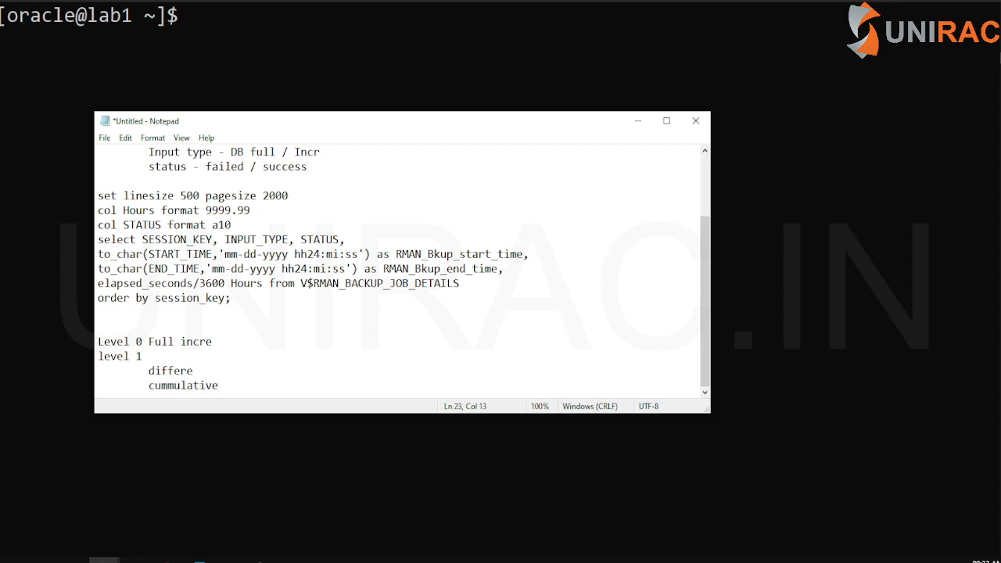
click(149, 341)
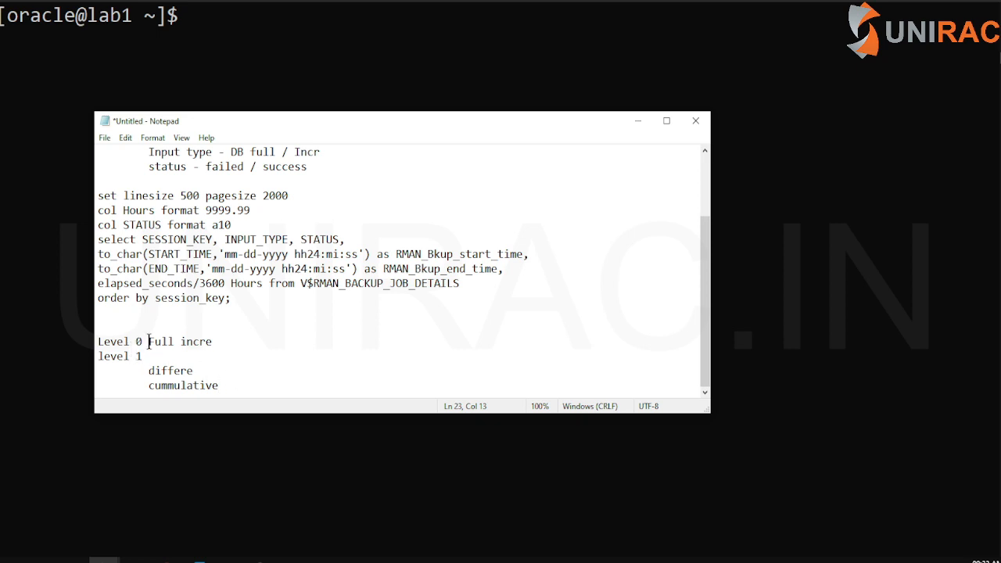
double_click(127, 357)
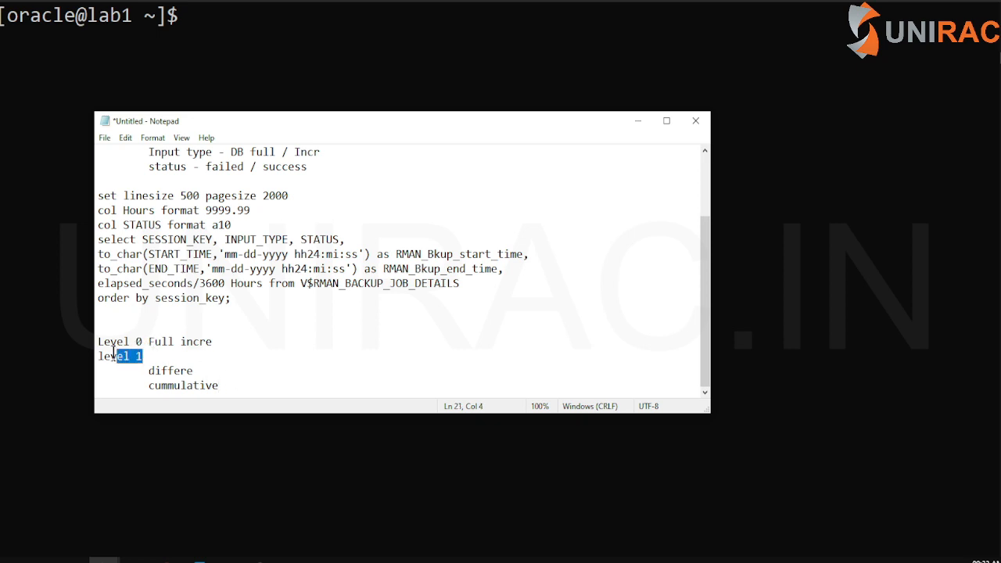
- Add an 'archive log' line, select the whole SQL report query and start typing 'sqlplus' at the prompt
text(archi)
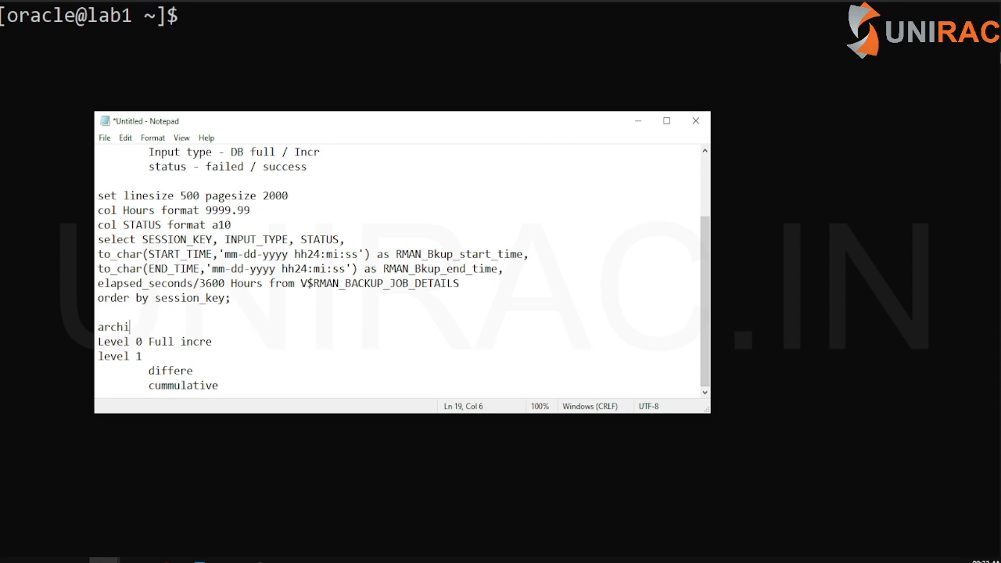
text(ve log)
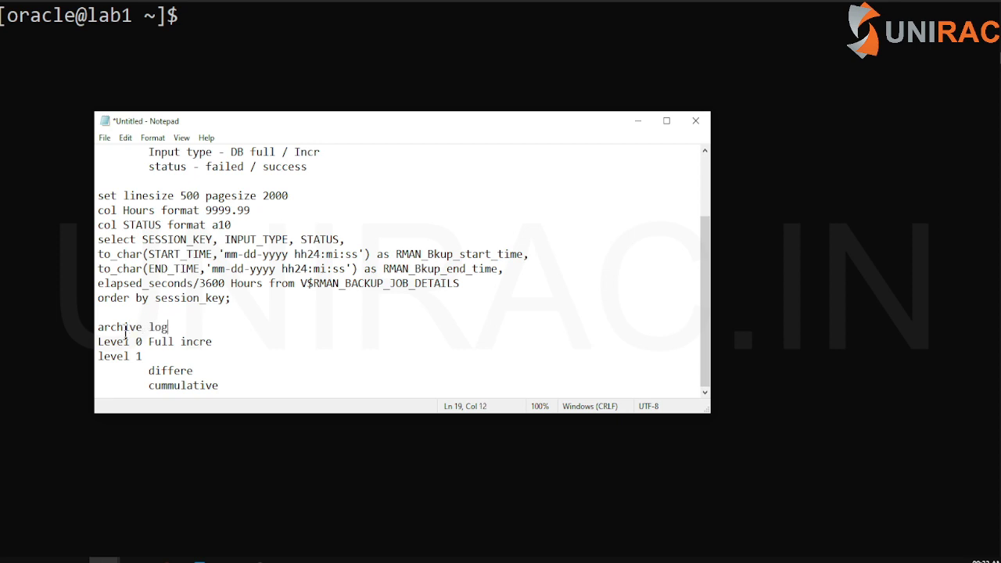
drag(122, 225, 230, 297)
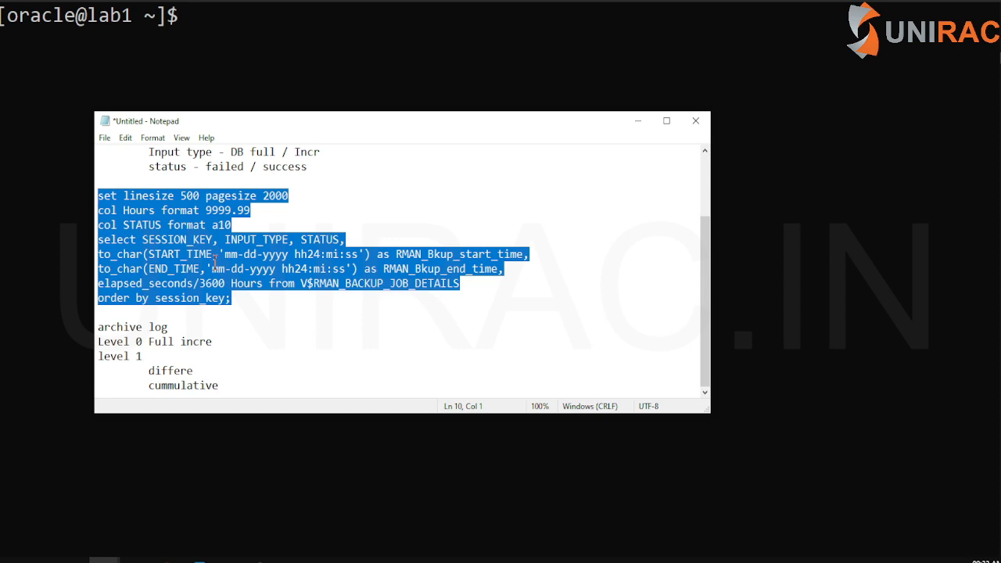
text(sqlplus)
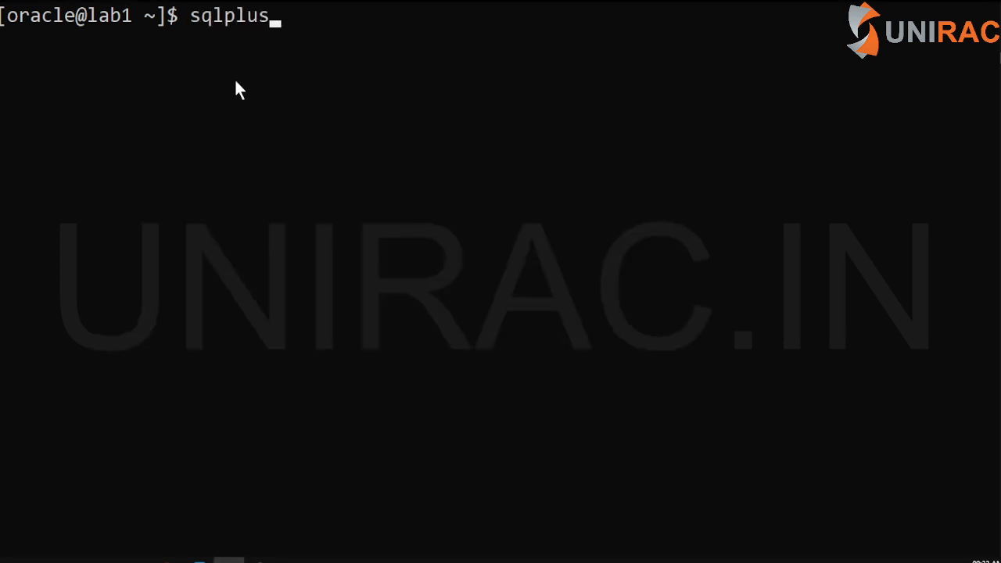
- Connect a local SQL*Plus session with sqlplus '/as sysdba'
text('/as)
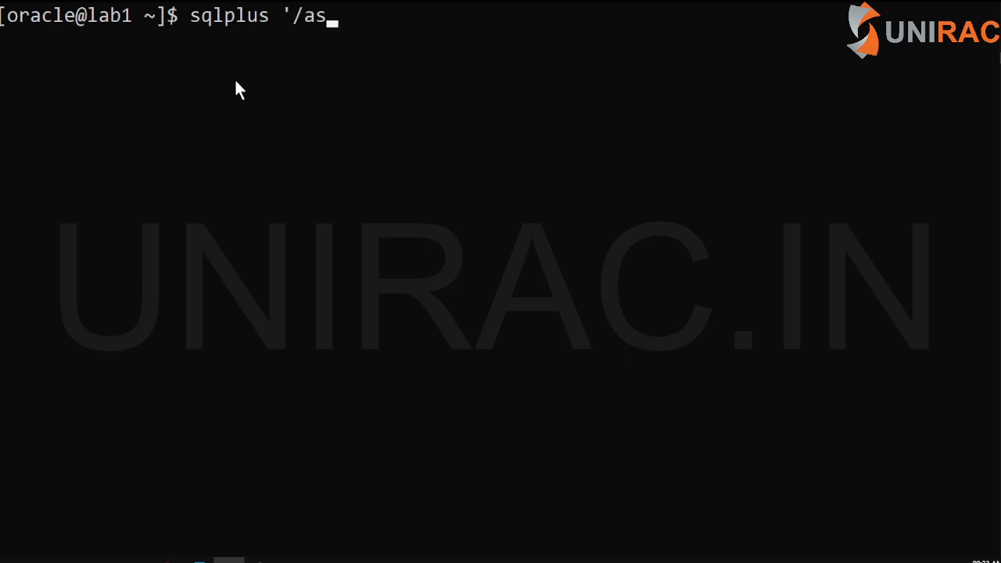
key(Return)
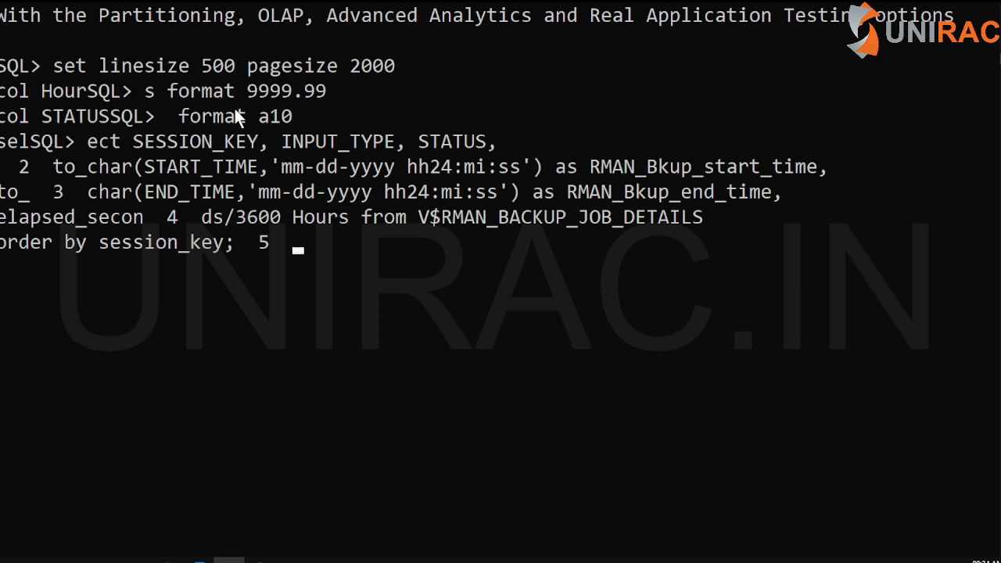
- Run the backup history query and highlight the SESSION_KEY heading and the completed DB INCR job row
key(Return)
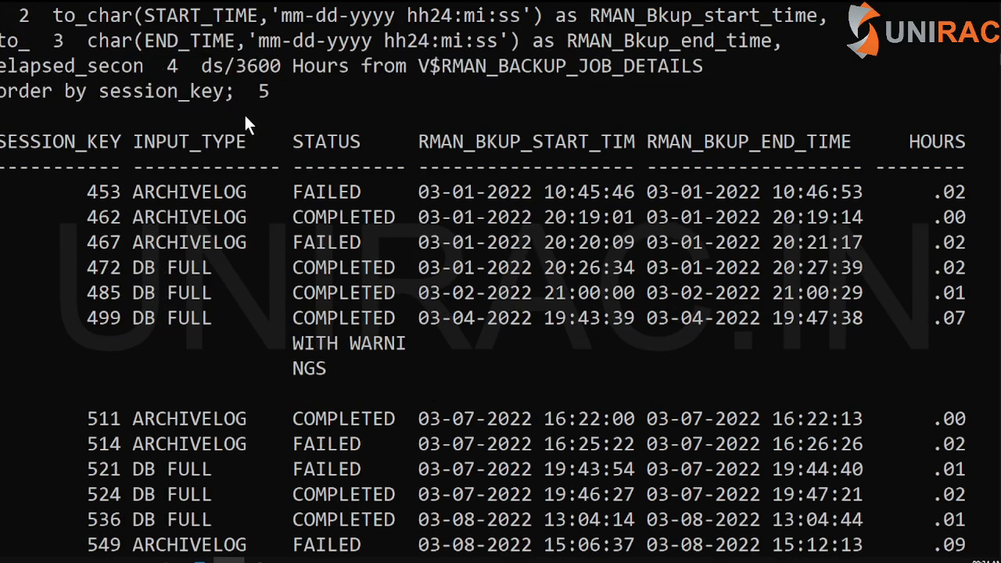
mouse_move(118, 149)
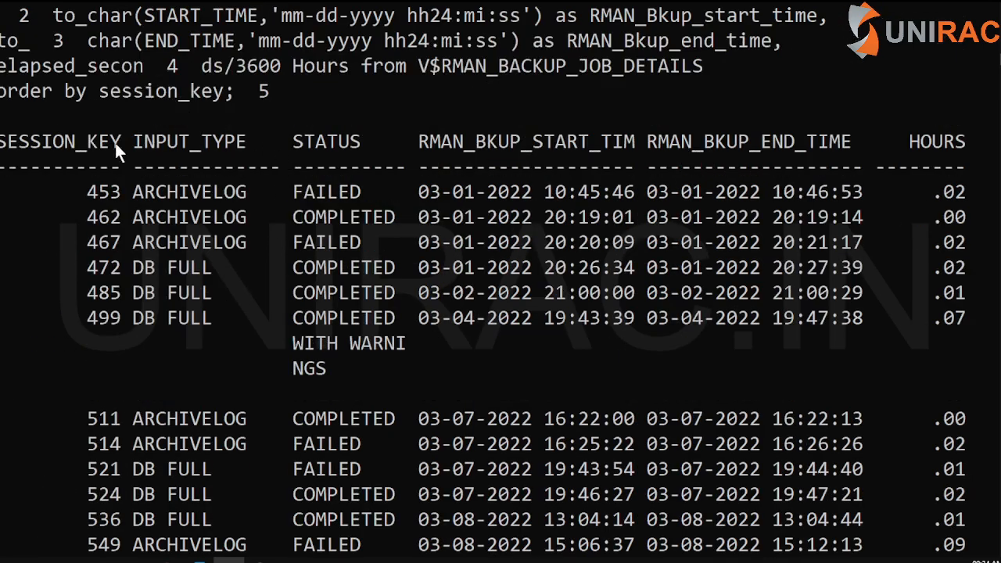
double_click(79, 140)
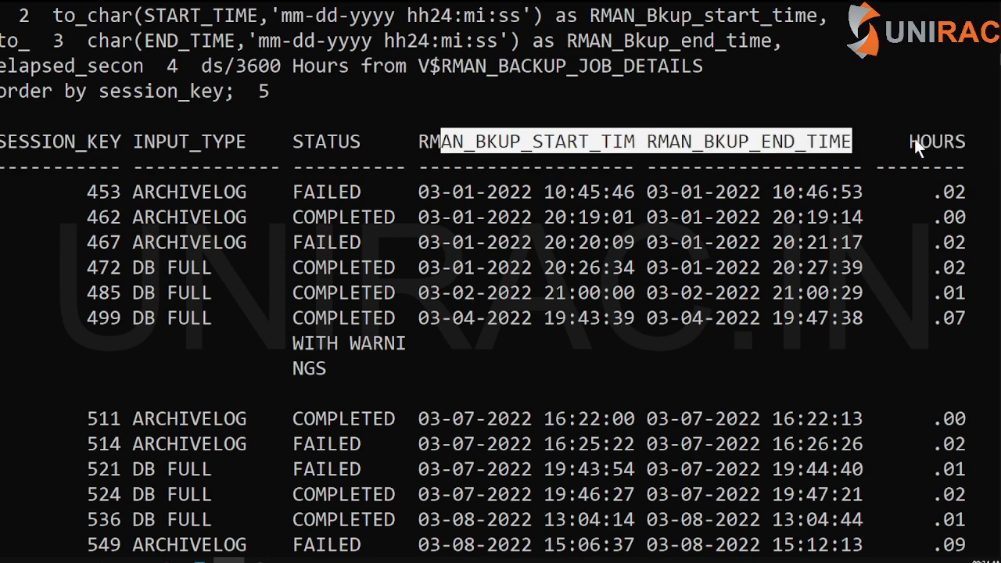
scroll(down, 3)
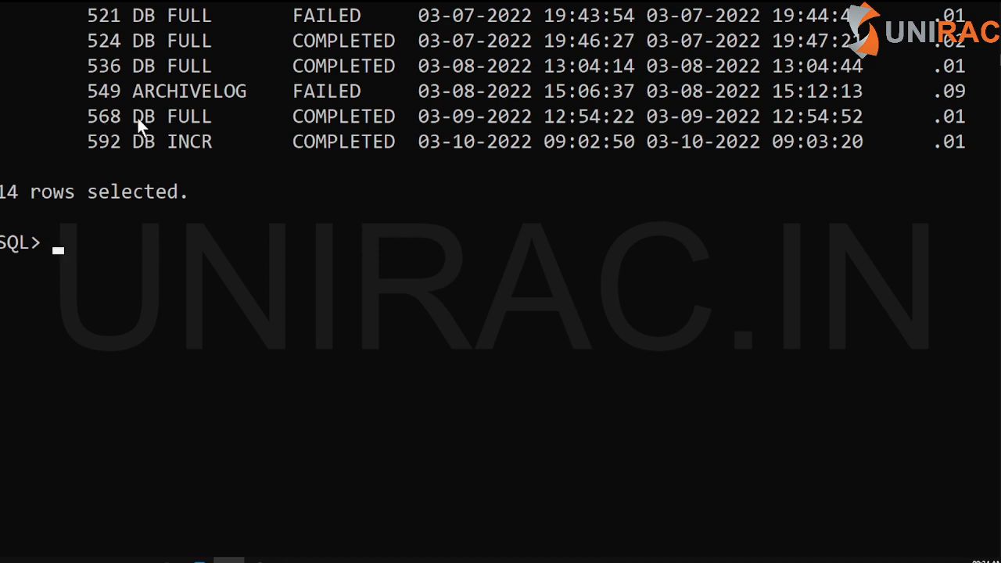
double_click(172, 116)
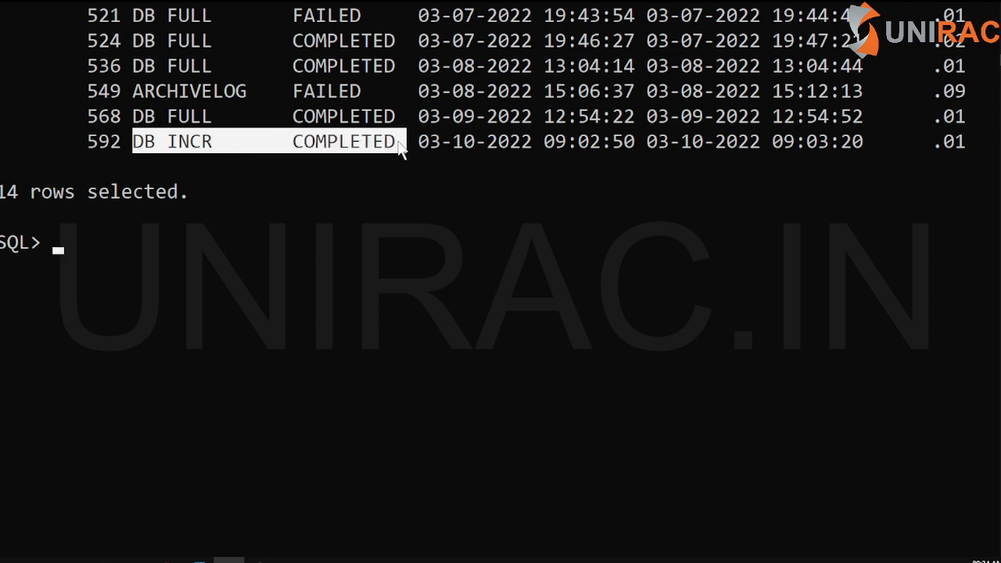
mouse_move(394, 202)
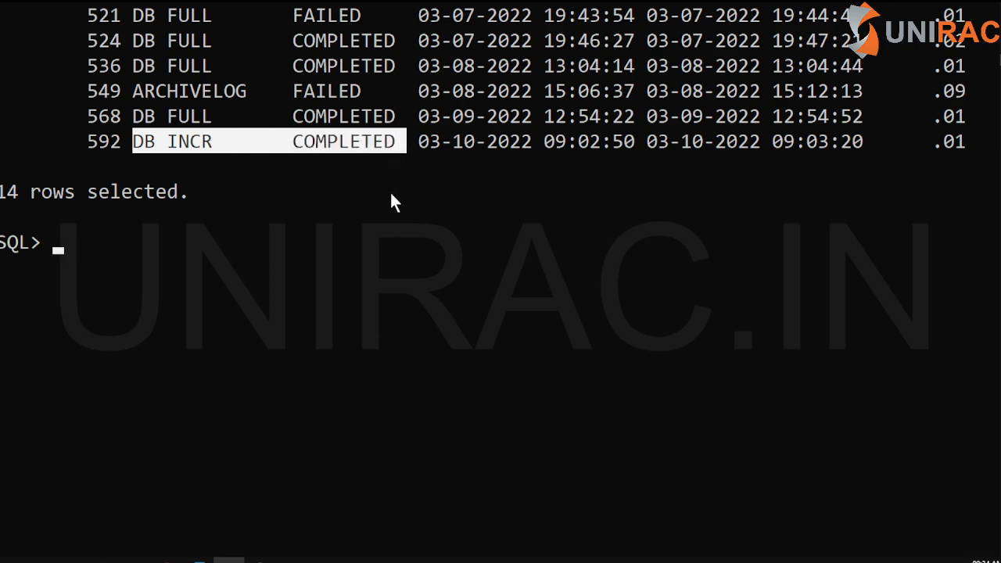
scroll(up, 3)
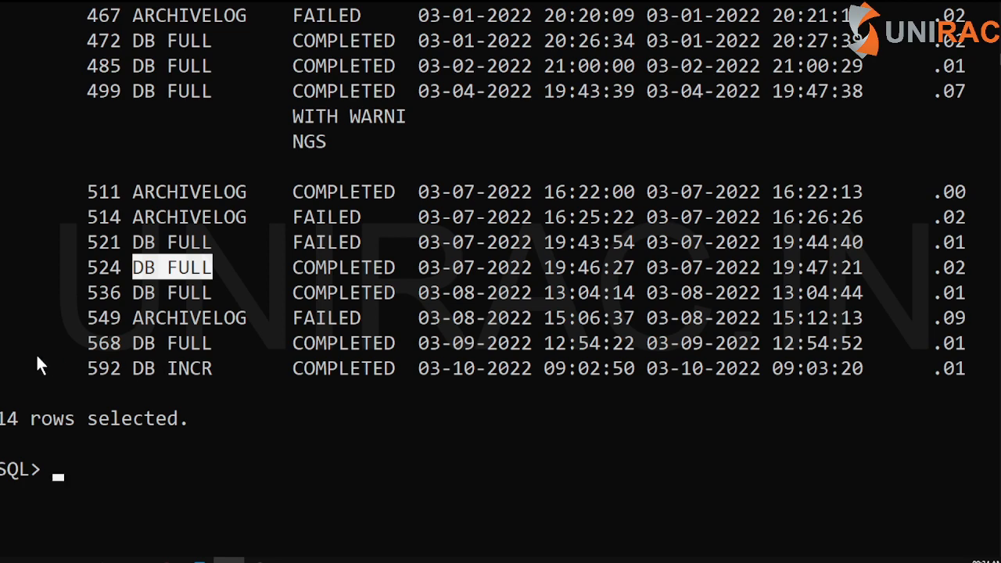
scroll(up, 3)
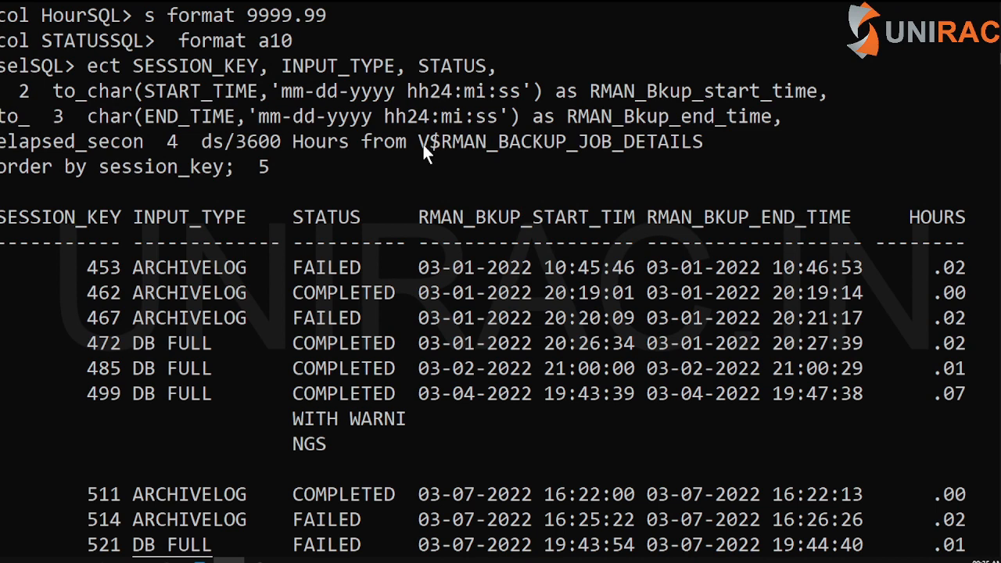
double_click(560, 141)
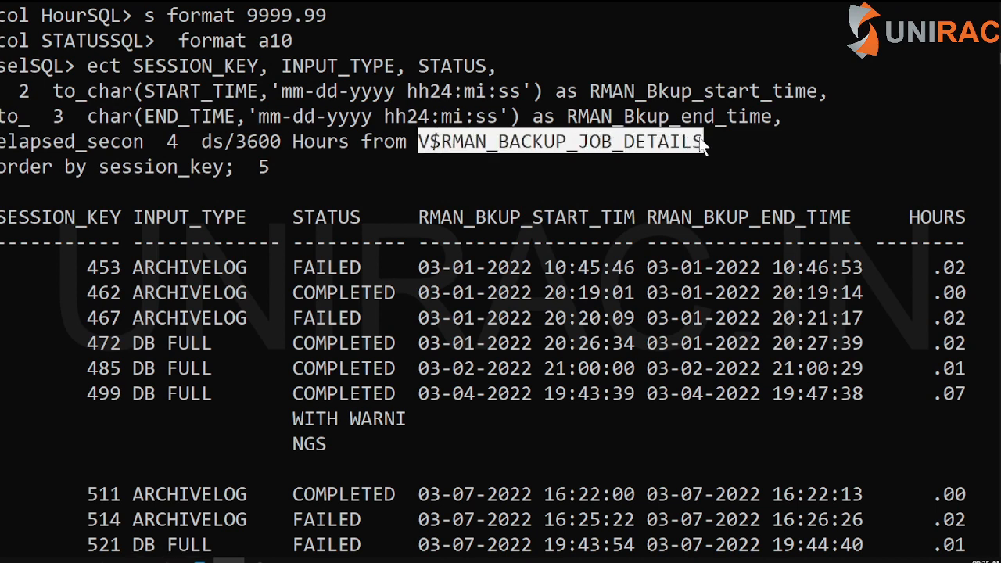